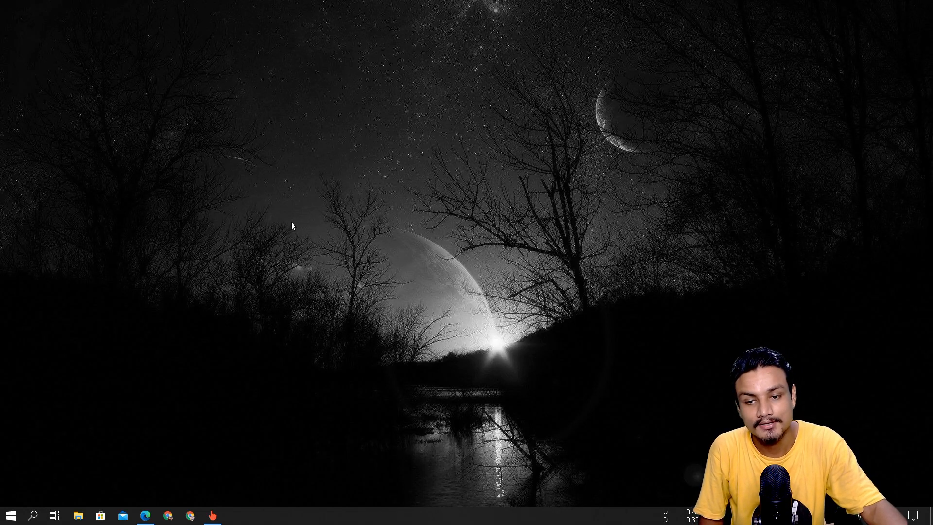
mouse_move(260, 278)
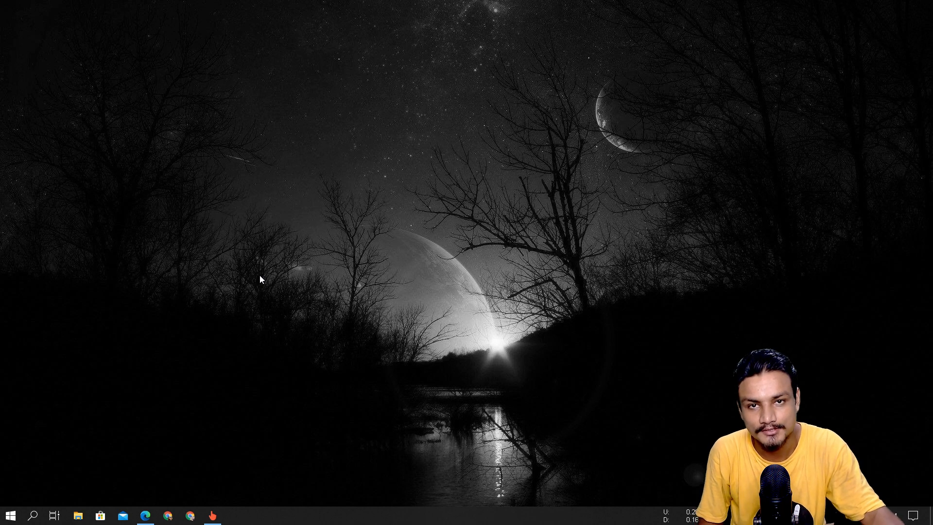
mouse_move(187, 388)
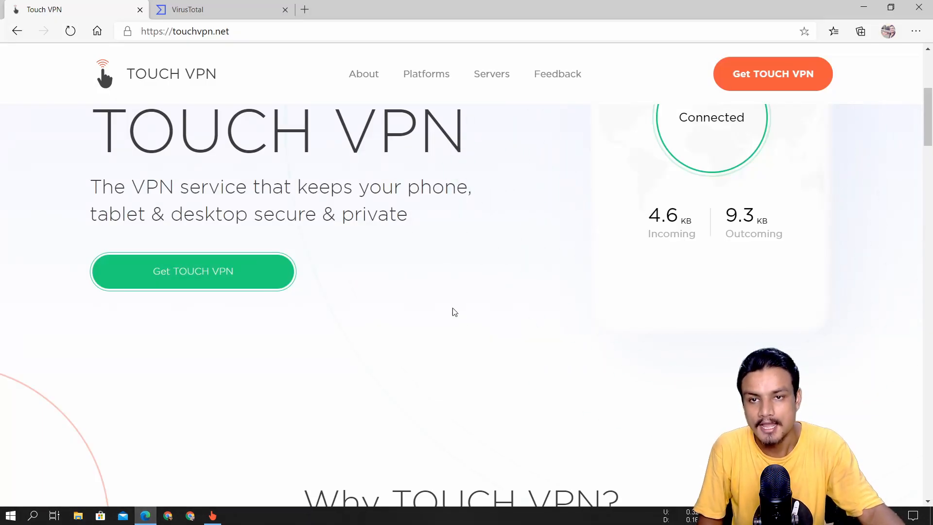
mouse_move(458, 299)
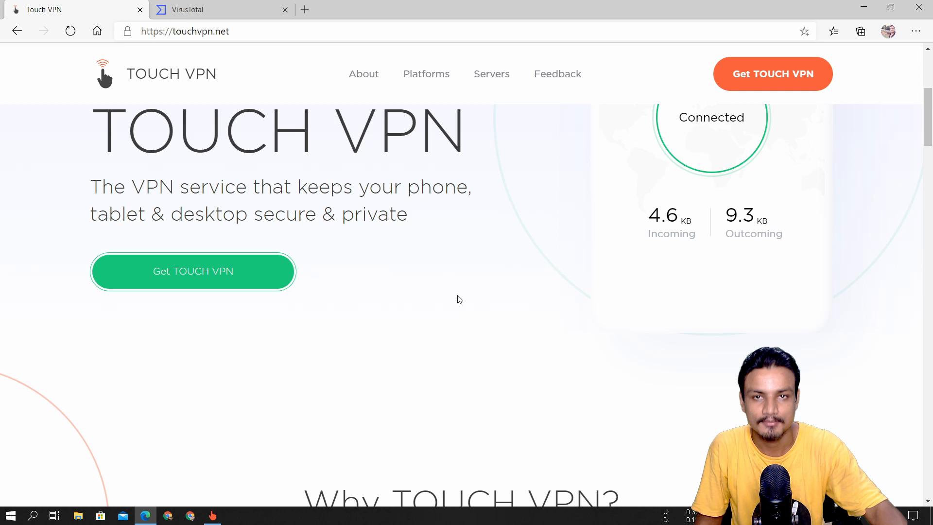
mouse_move(457, 293)
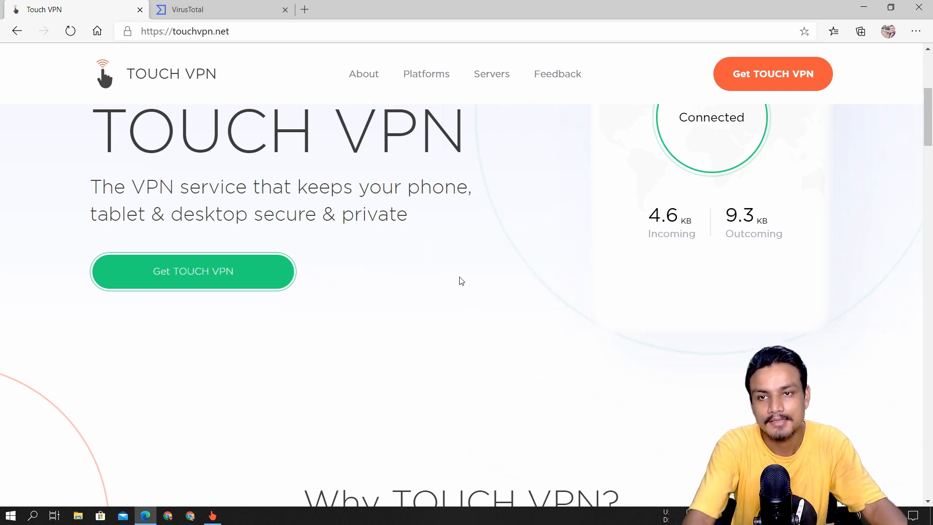
mouse_move(443, 256)
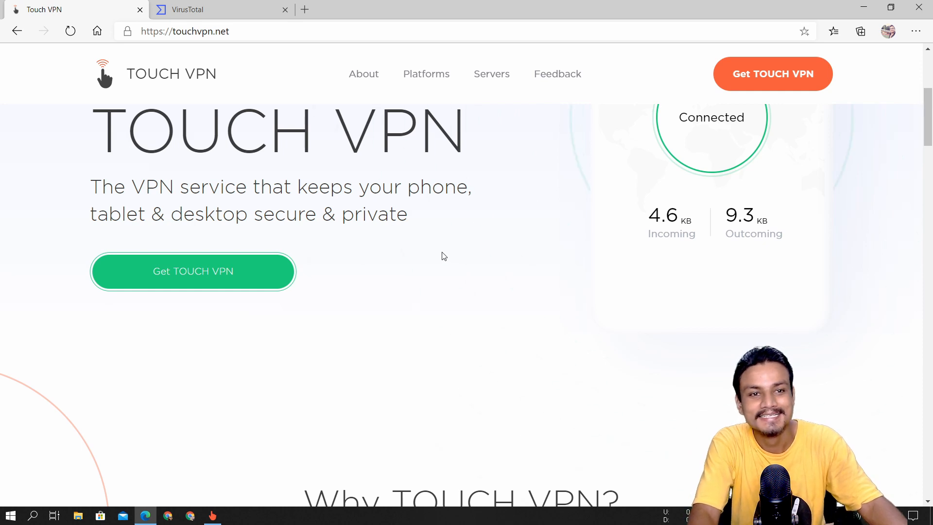
mouse_move(315, 254)
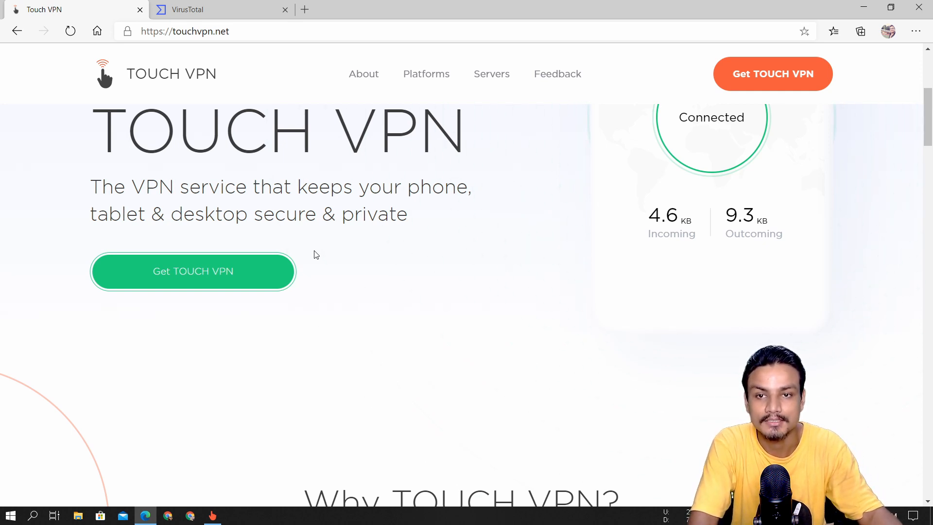
mouse_move(476, 347)
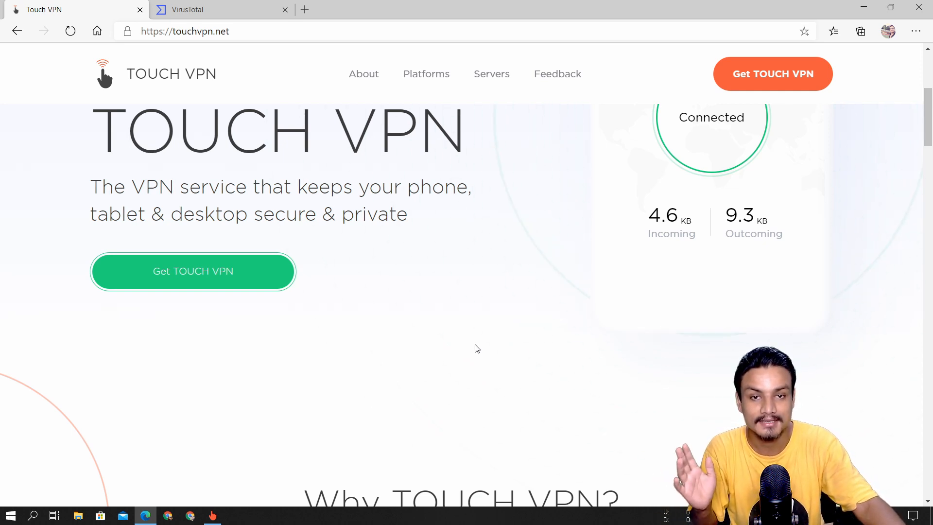
Step: Scroll the touchvpn.net home page down to the 'Available on' store buttons
scroll(down, 3)
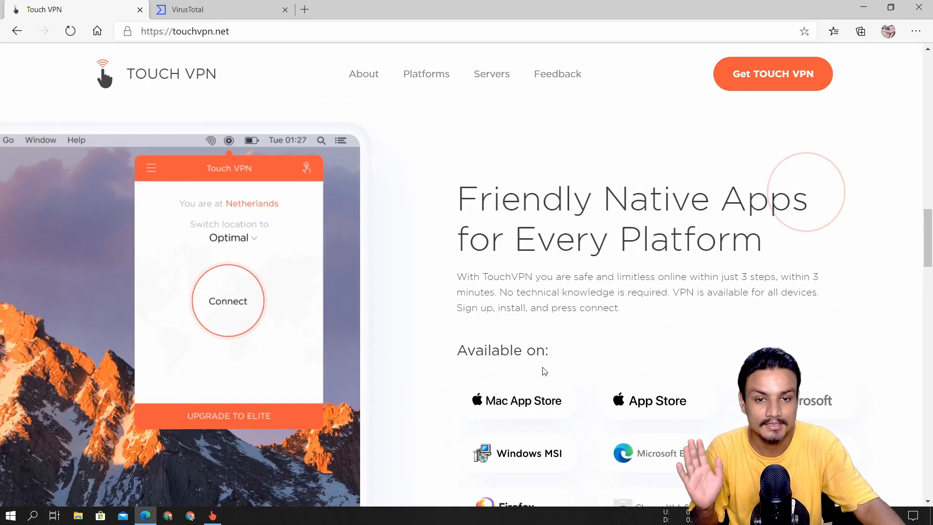
scroll(down, 3)
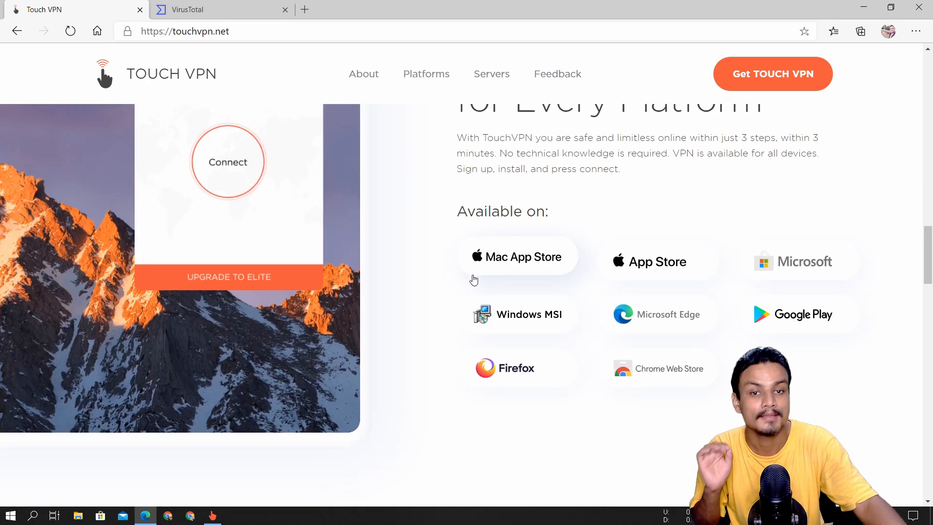
mouse_move(616, 272)
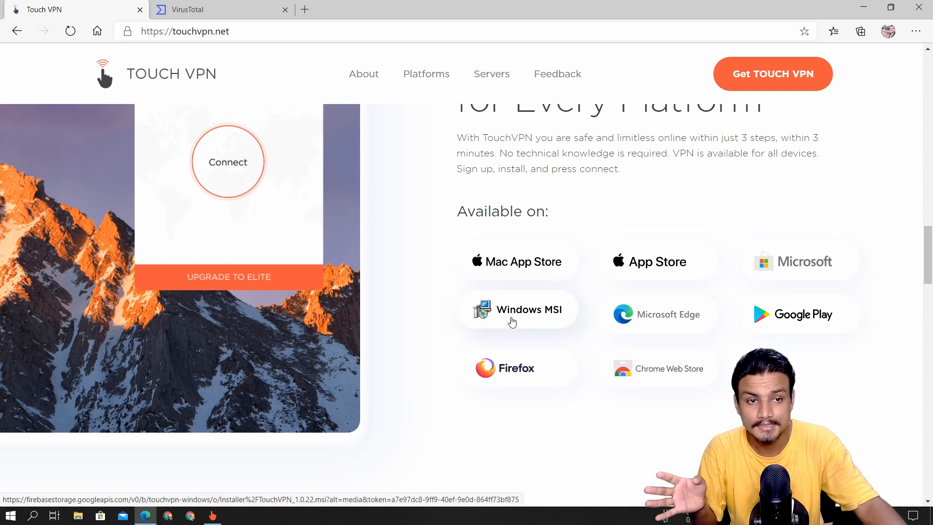
mouse_move(799, 256)
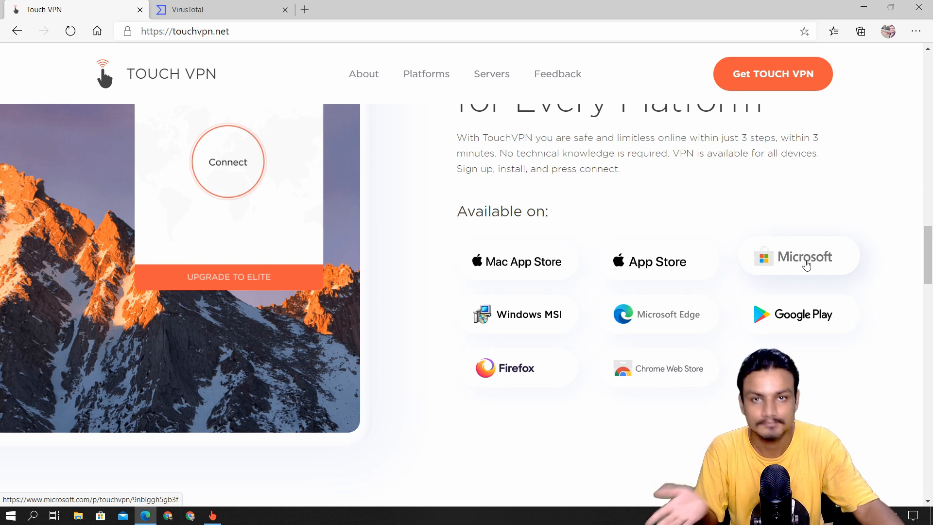
mouse_move(671, 319)
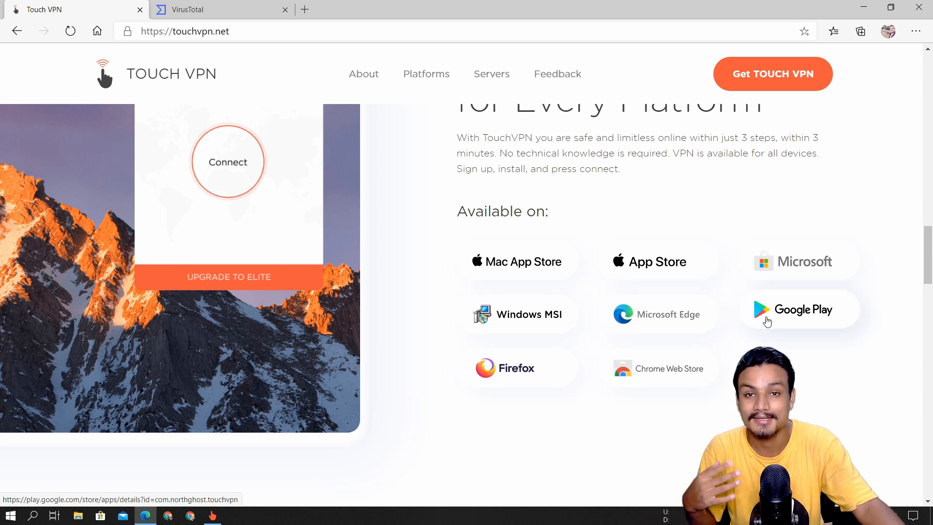
mouse_move(642, 360)
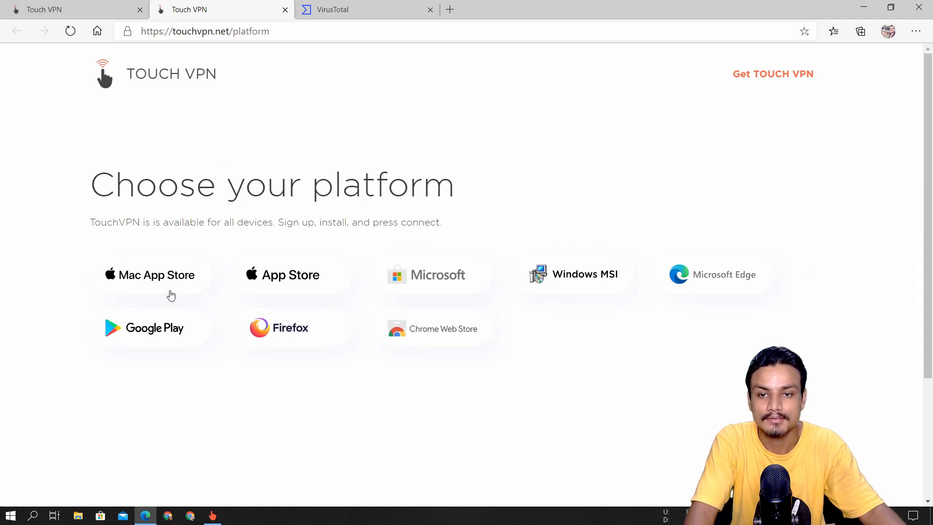
mouse_move(150, 274)
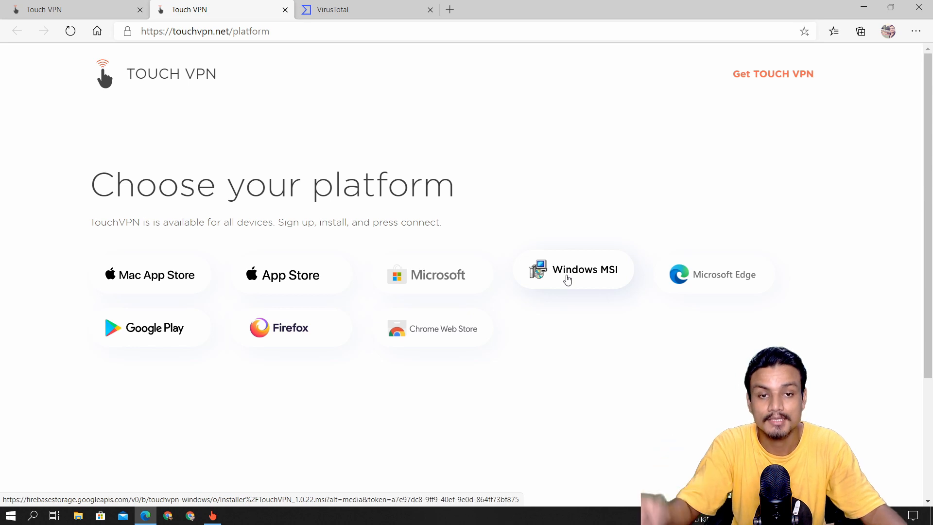
Step: Download the TouchVPN_1.0.22 Windows MSI installer from the Choose your platform page
click(573, 269)
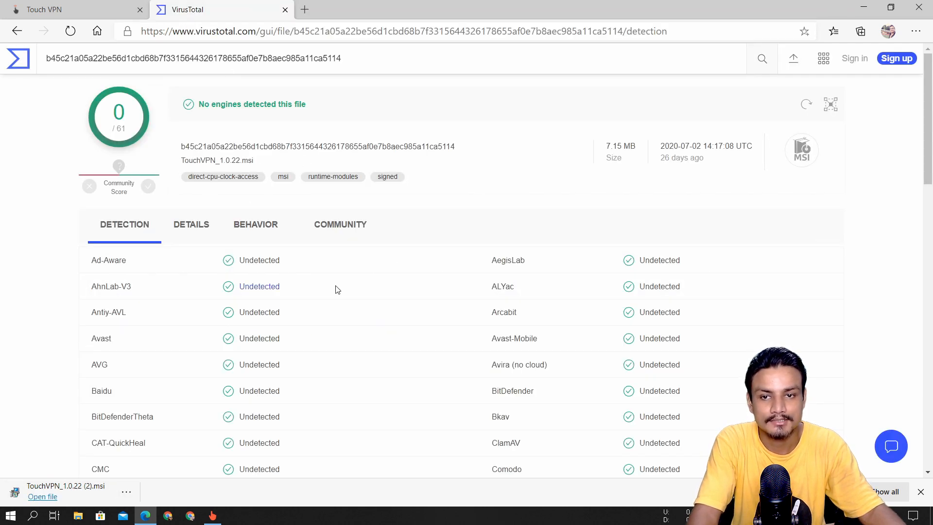
Step: Review the VirusTotal Detection results for TouchVPN_1.0.22.msi showing 0 of 61 engines flagging it
scroll(down, 3)
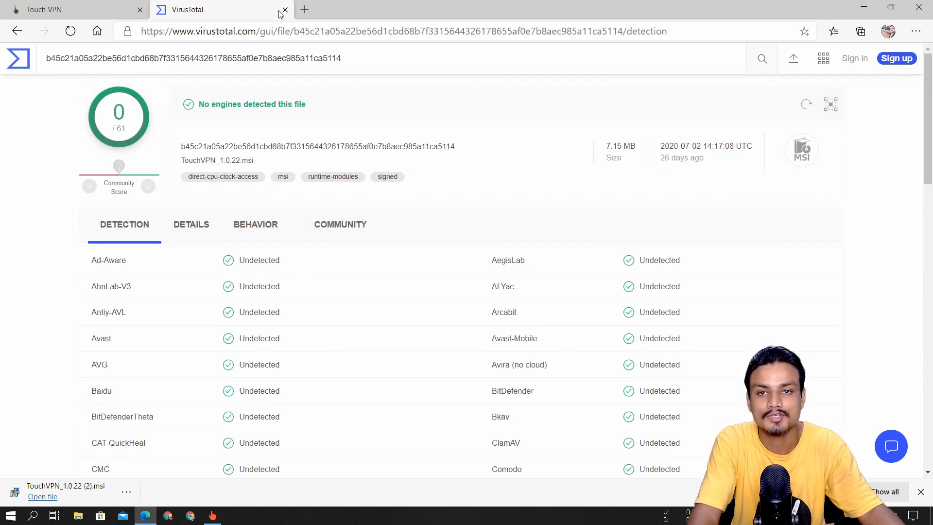
scroll(down, 3)
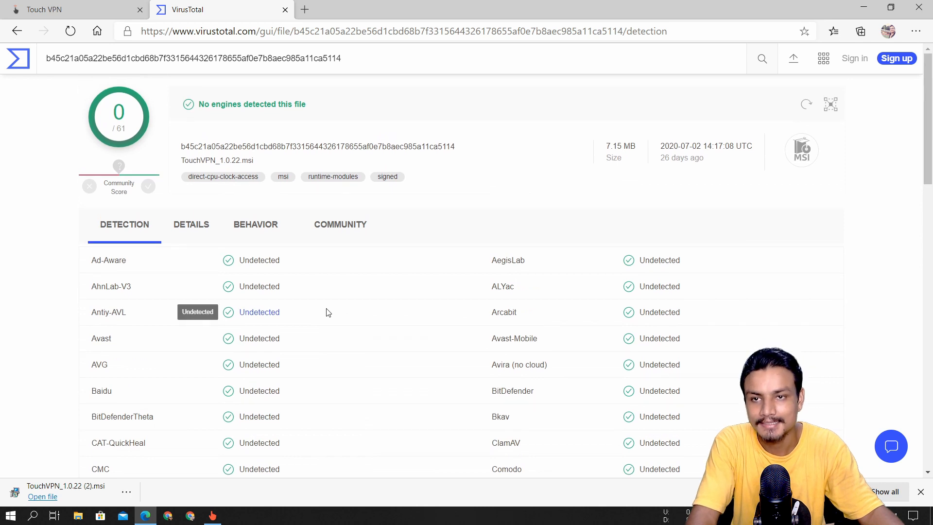
click(71, 10)
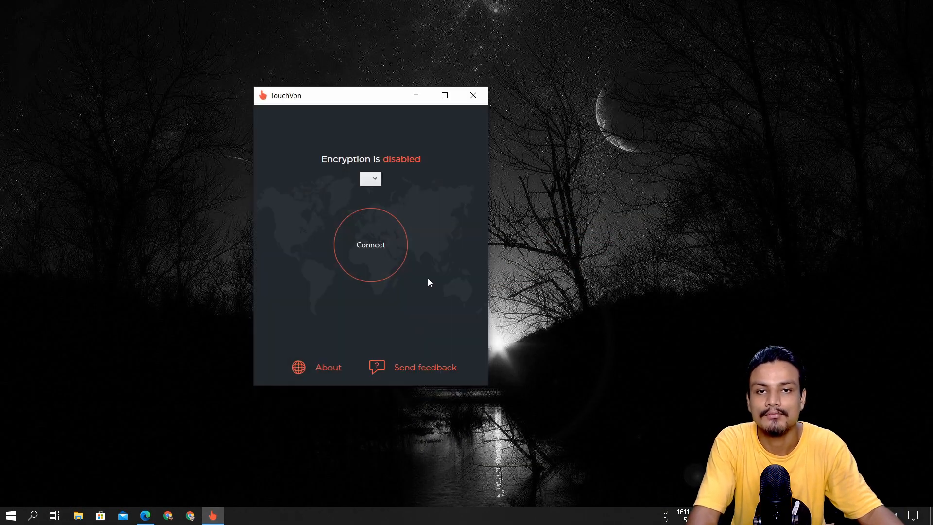
mouse_move(474, 187)
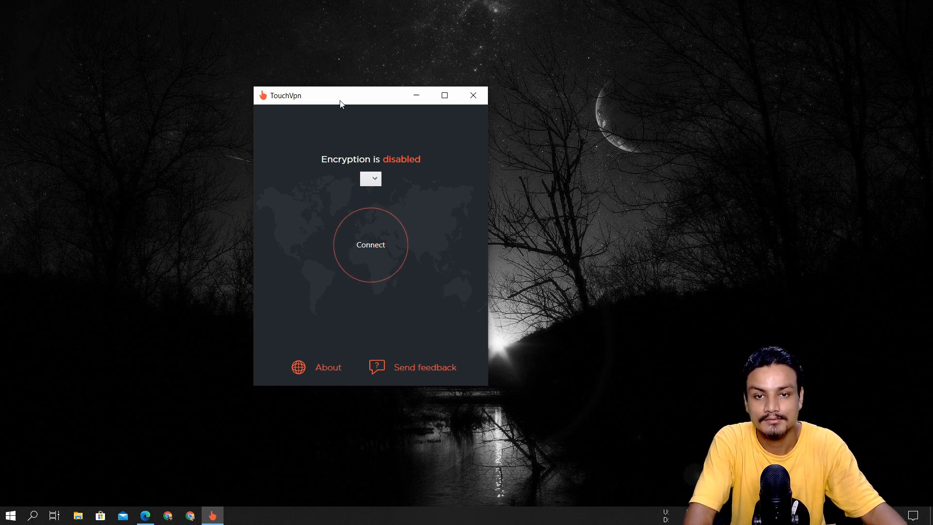
Step: Select India from the Touch VPN server country list
click(371, 179)
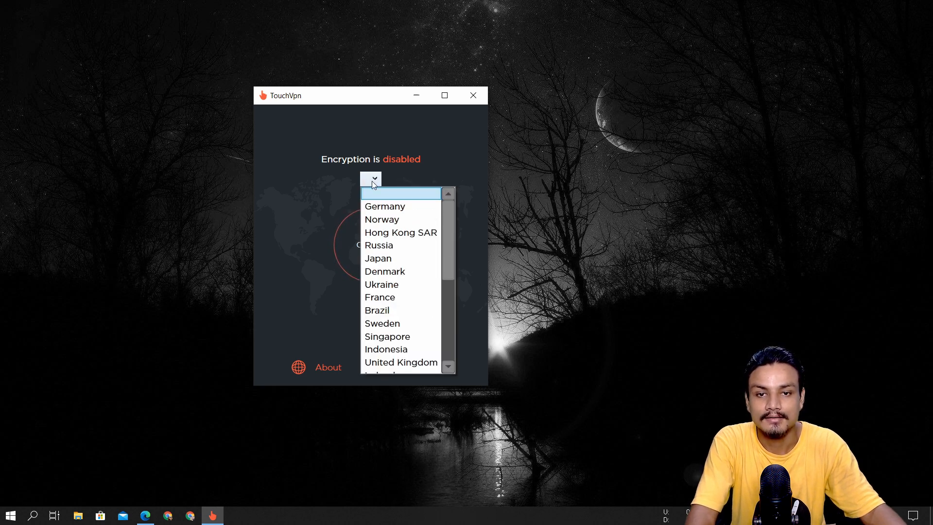
mouse_move(393, 258)
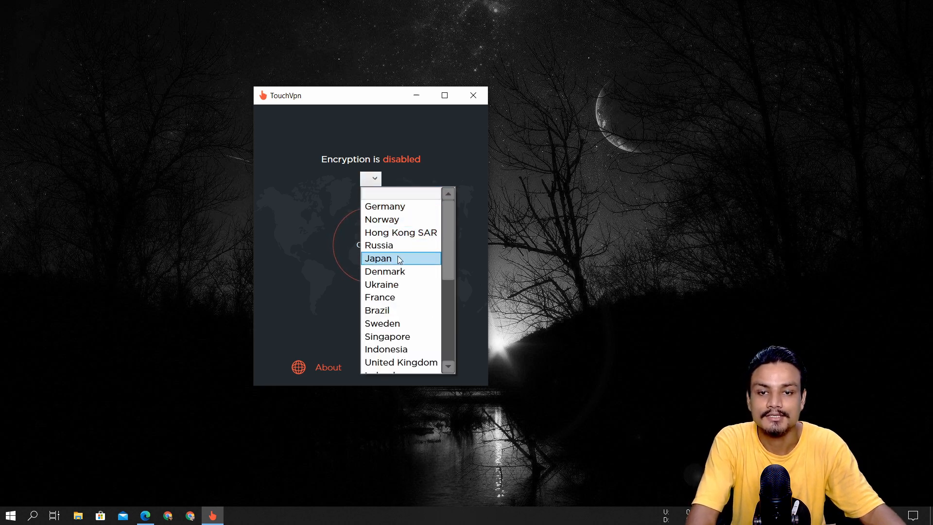
scroll(down, 3)
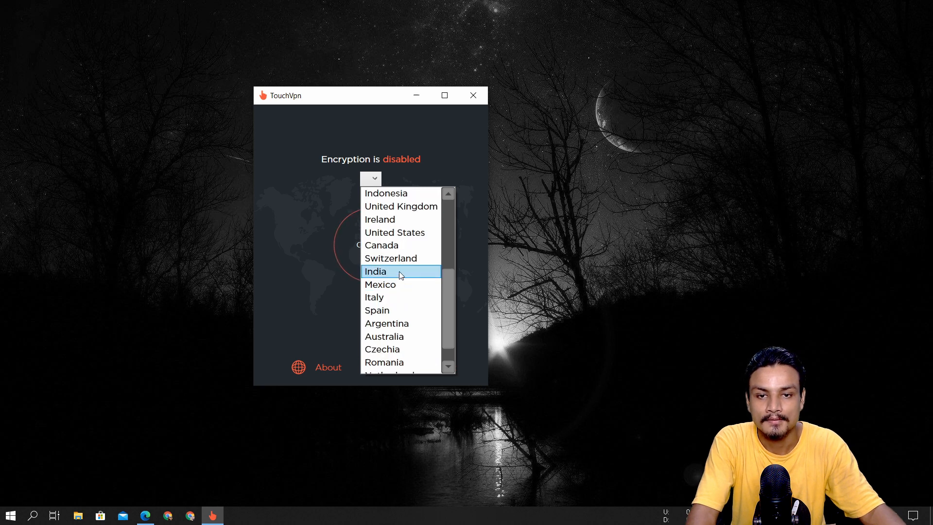
scroll(down, 3)
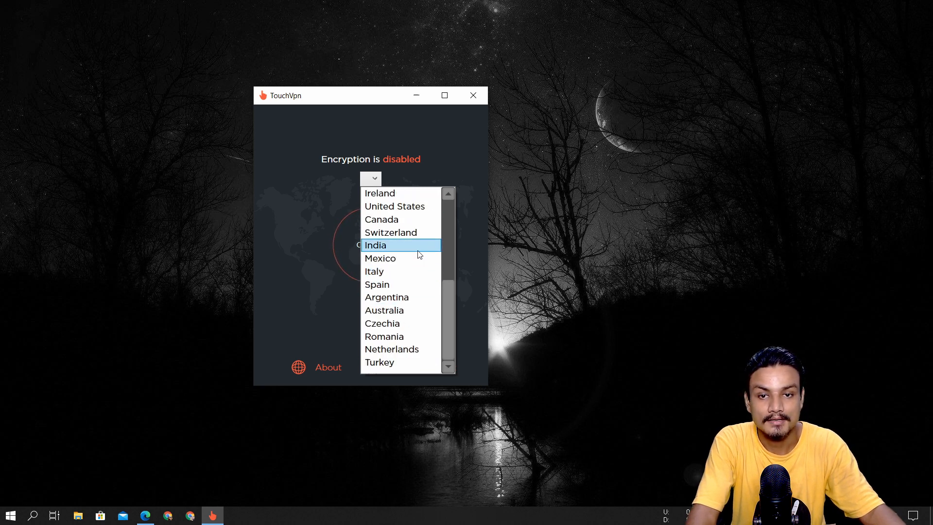
click(375, 245)
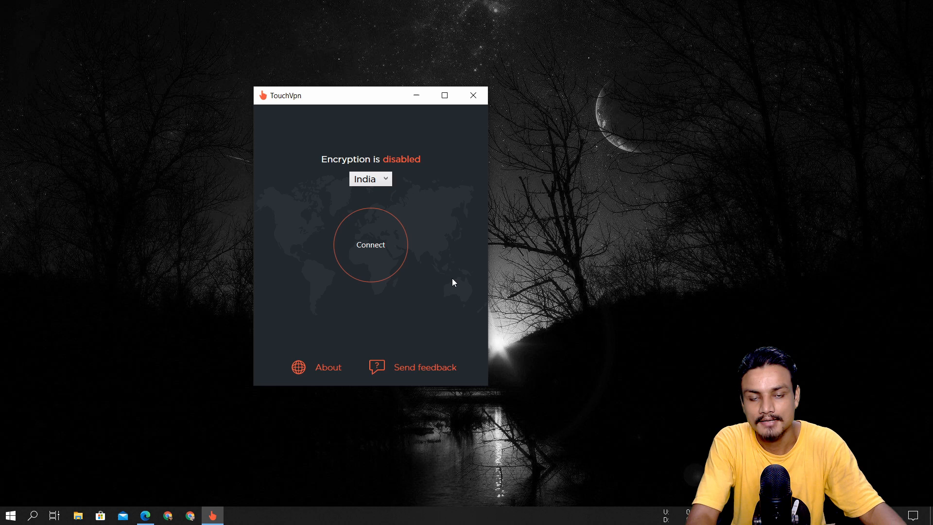
click(371, 243)
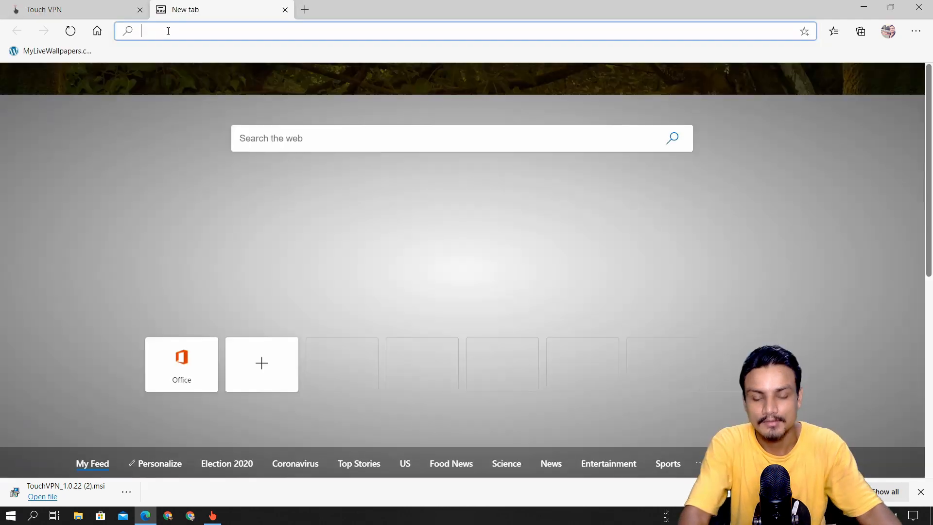
Step: Run Bing's internet speed test, getting 29.05 Mbps download and 17.46 Mbps upload
text(speedtest&cvid=6f9467fad7aa4a808b3ed372687028f9&FORM=ANNTA1&PC=U531)
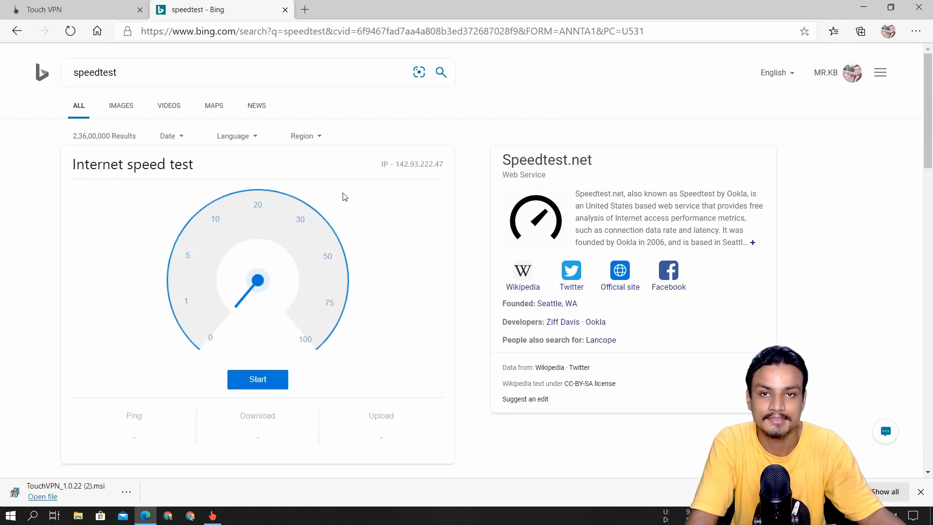
click(256, 379)
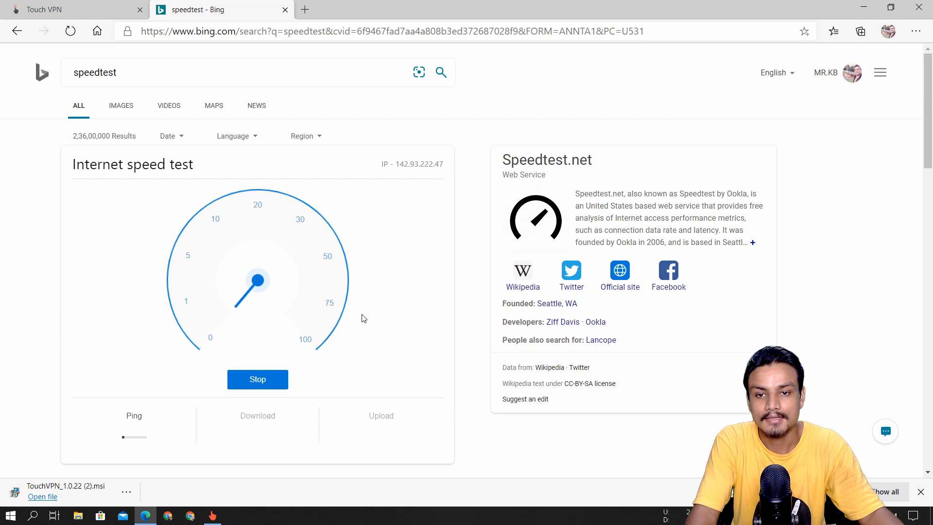
mouse_move(375, 304)
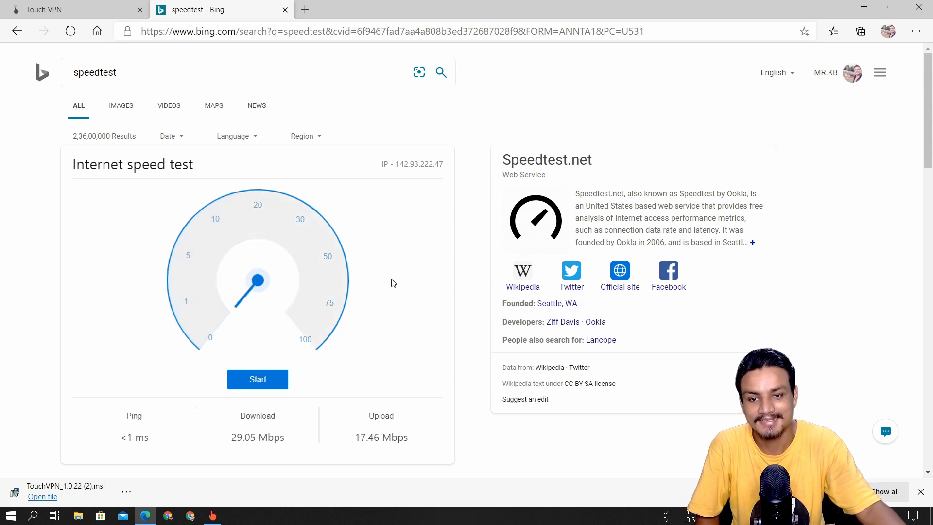
scroll(down, 3)
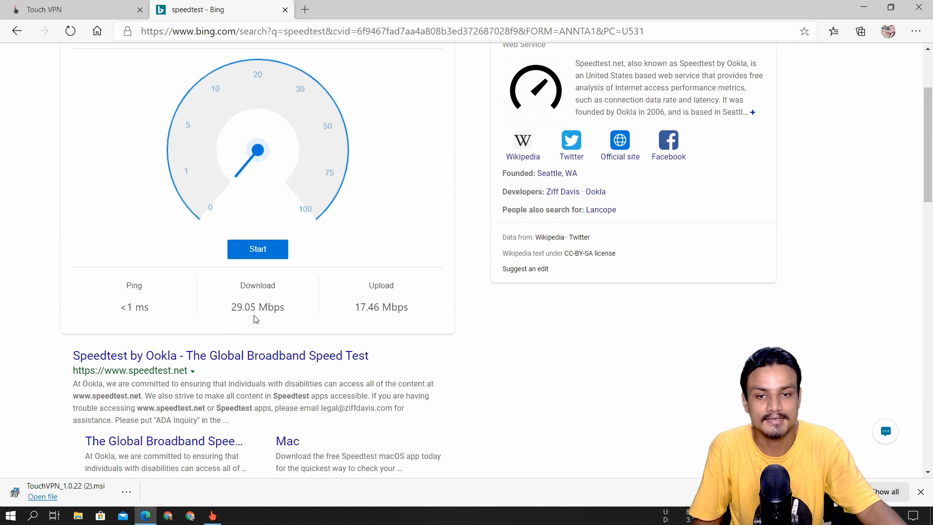
mouse_move(180, 57)
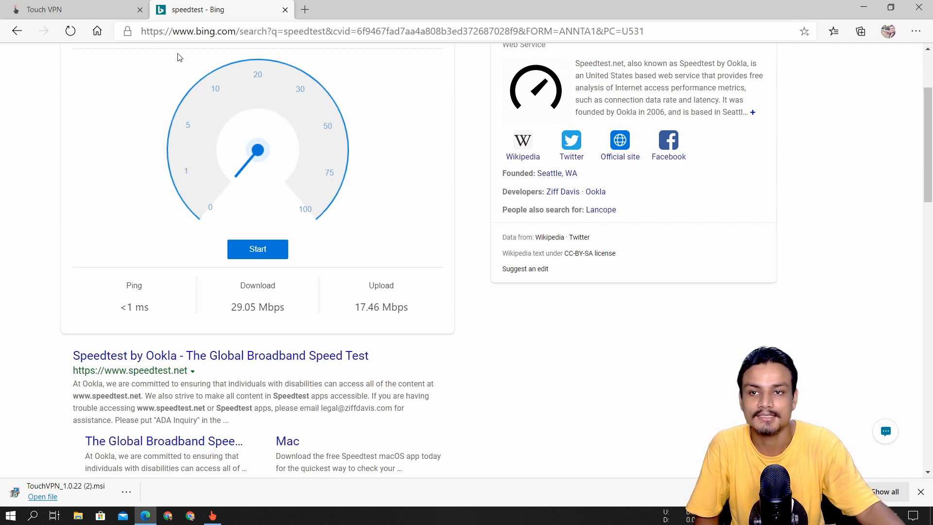
Step: Connect Touch VPN through a United States server with encryption enabled
click(212, 515)
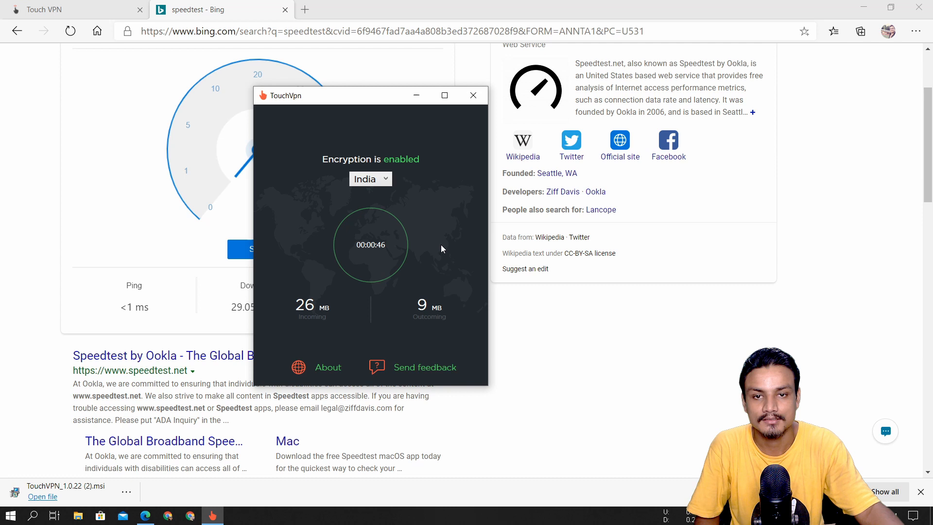
click(369, 179)
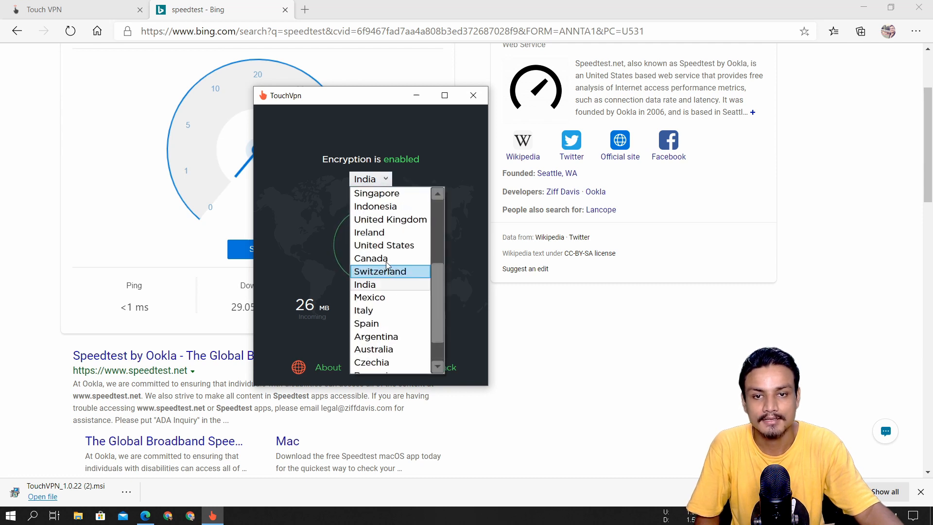
mouse_move(384, 245)
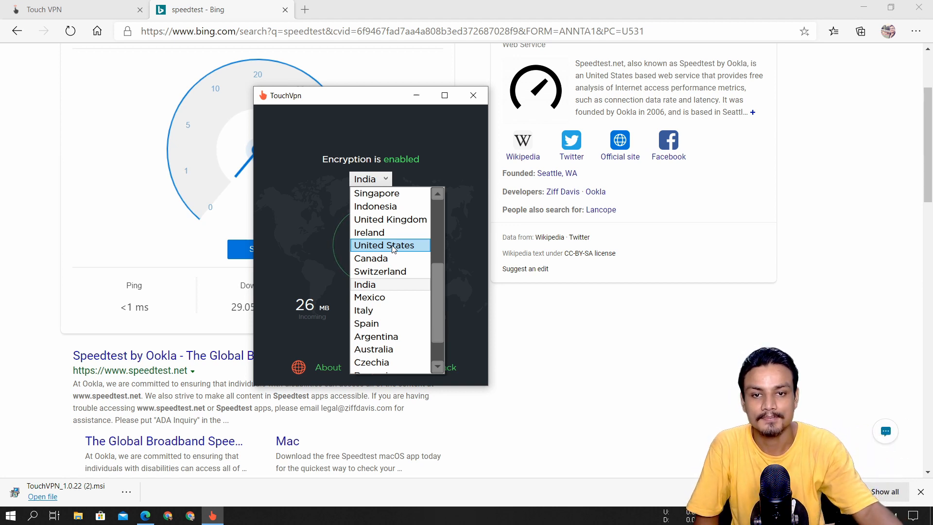
click(385, 244)
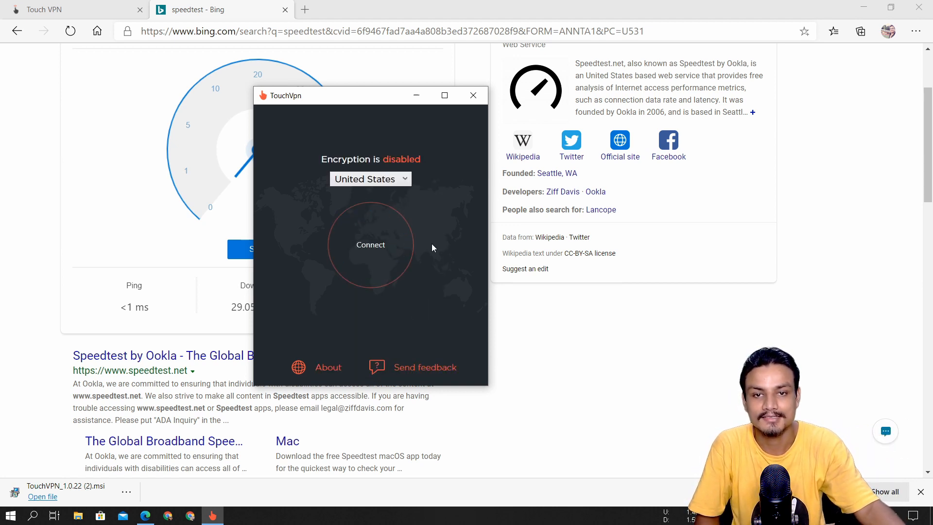
click(370, 245)
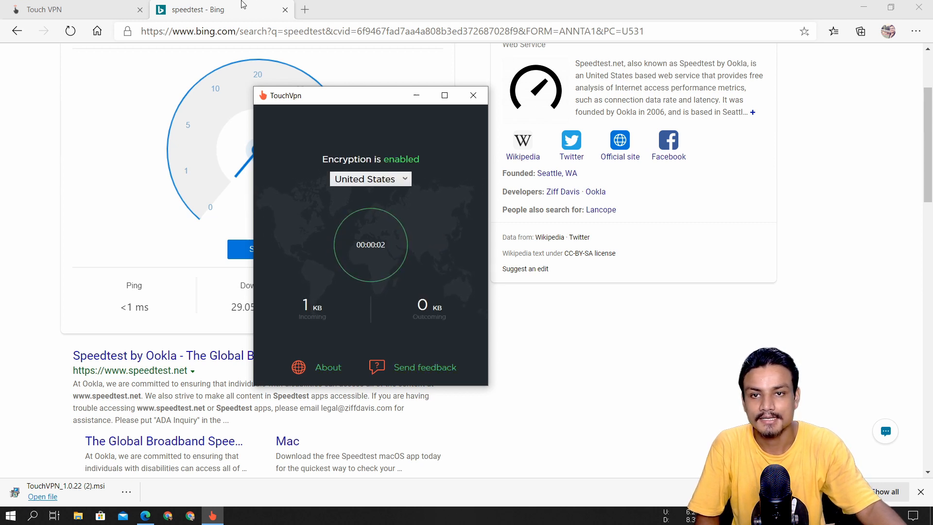
Step: Reload the Bing results page and rerun the speed test over the United States connection
click(473, 96)
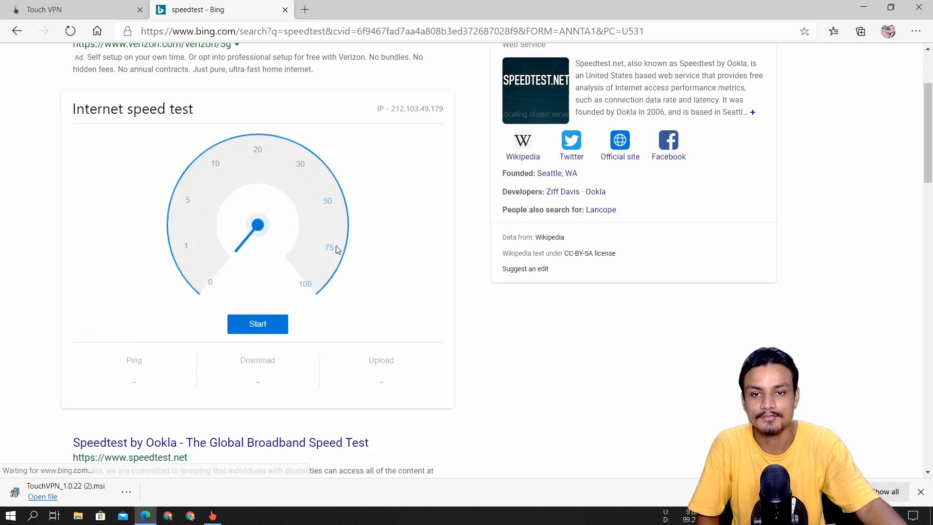
mouse_move(257, 324)
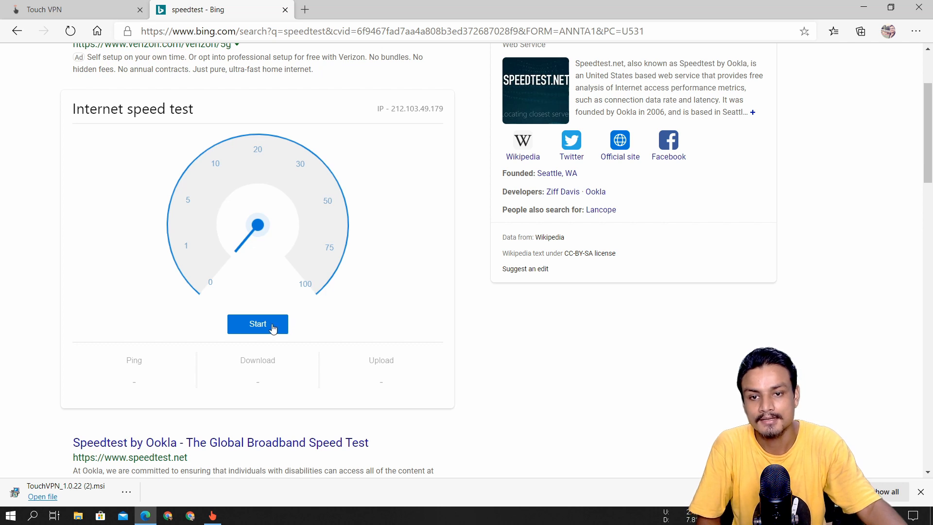
click(258, 323)
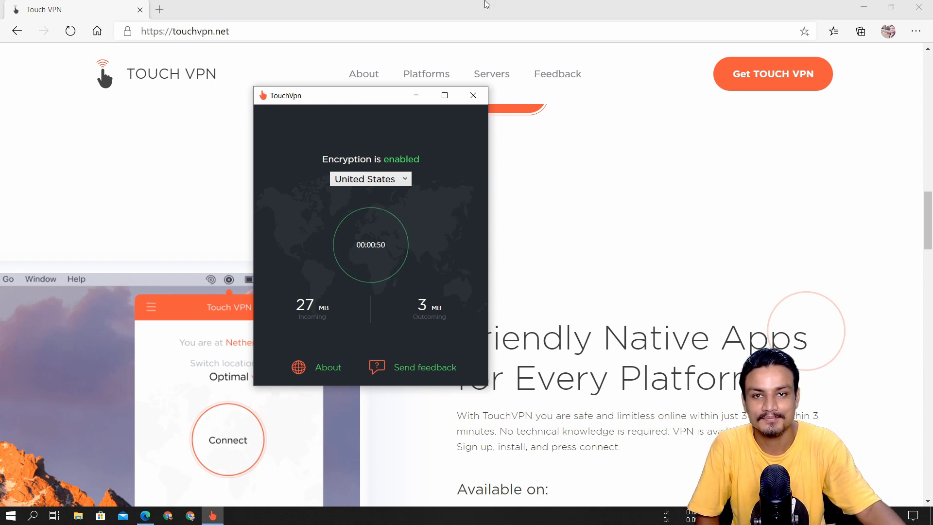
Step: Hide the browser so Touch VPN sits alone on the desktop, still connected via United States
click(473, 95)
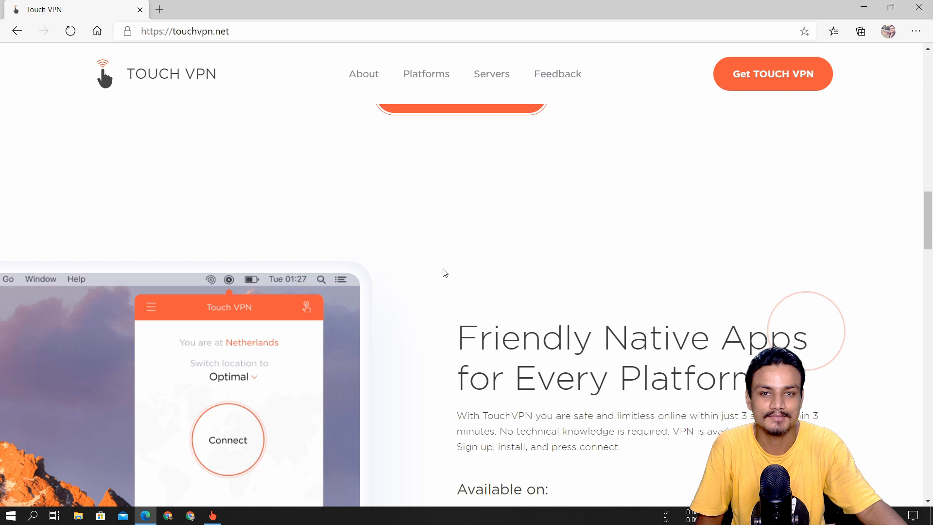
mouse_move(398, 259)
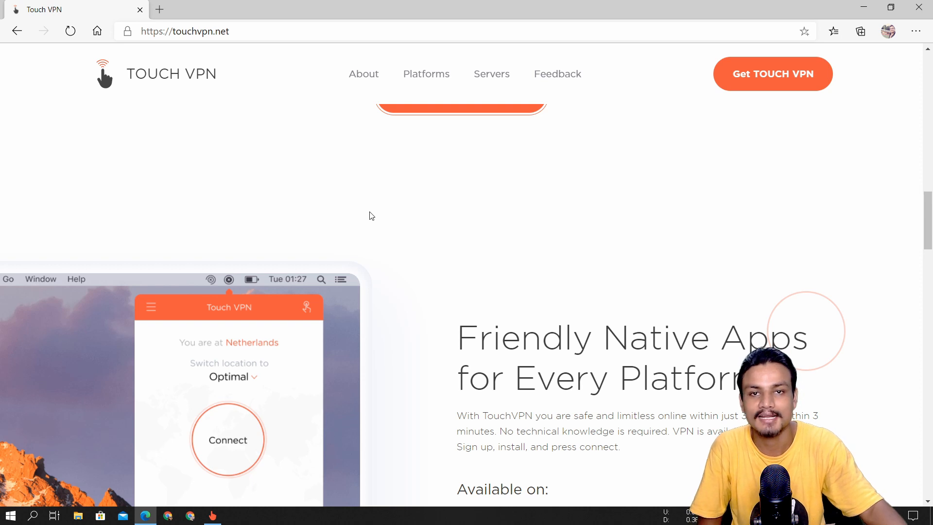
scroll(down, 3)
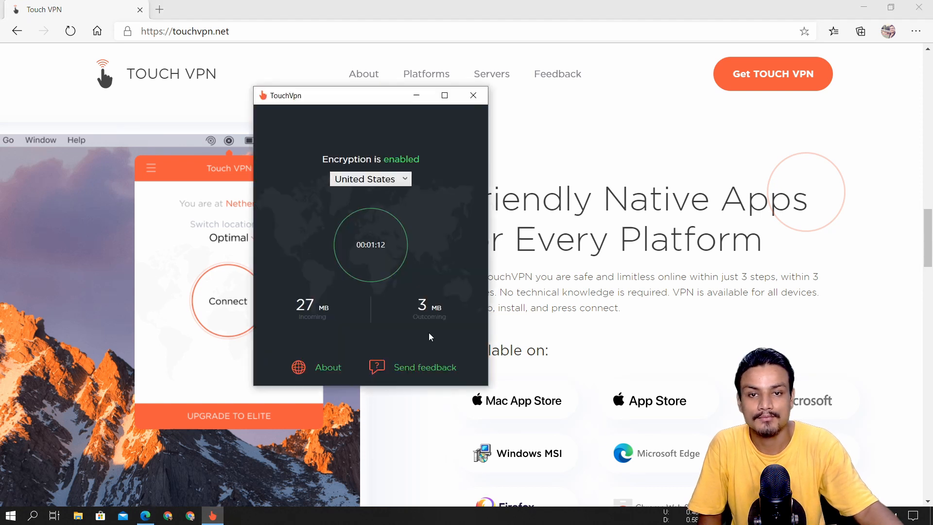
click(370, 179)
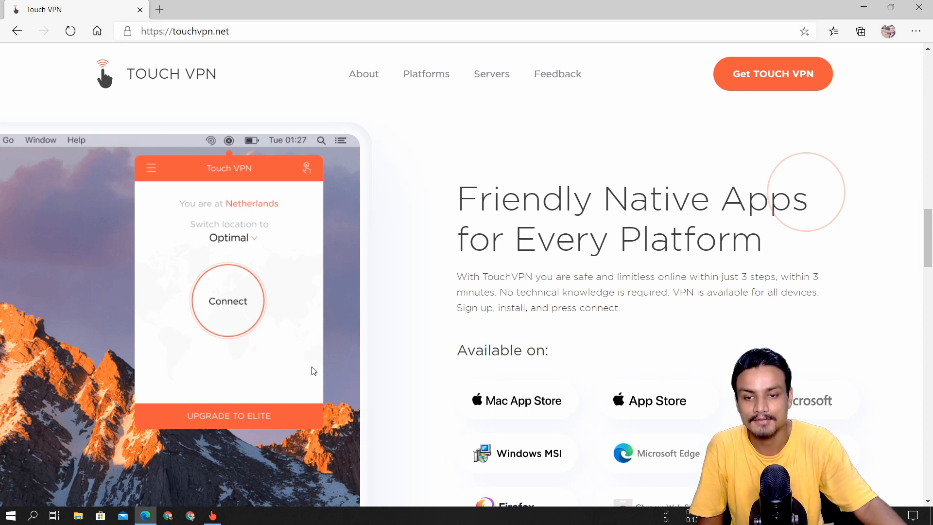
mouse_move(523, 4)
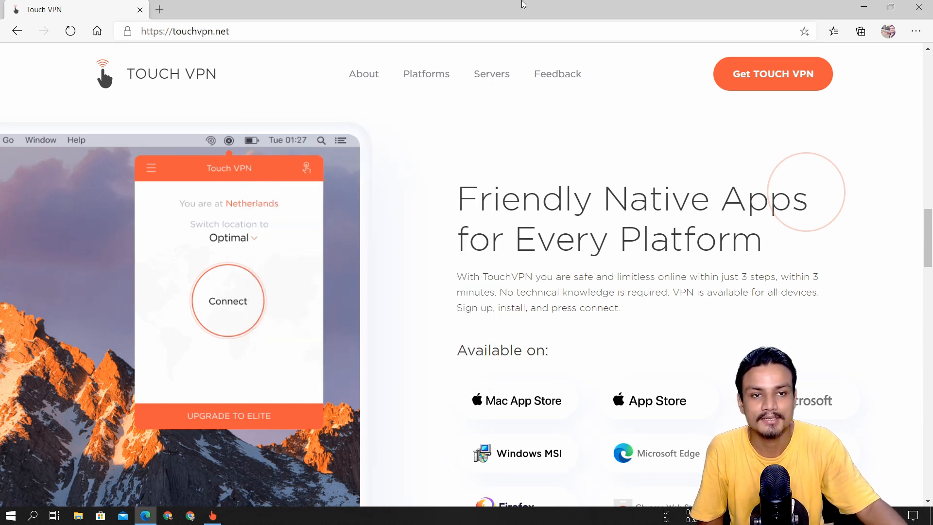
click(211, 515)
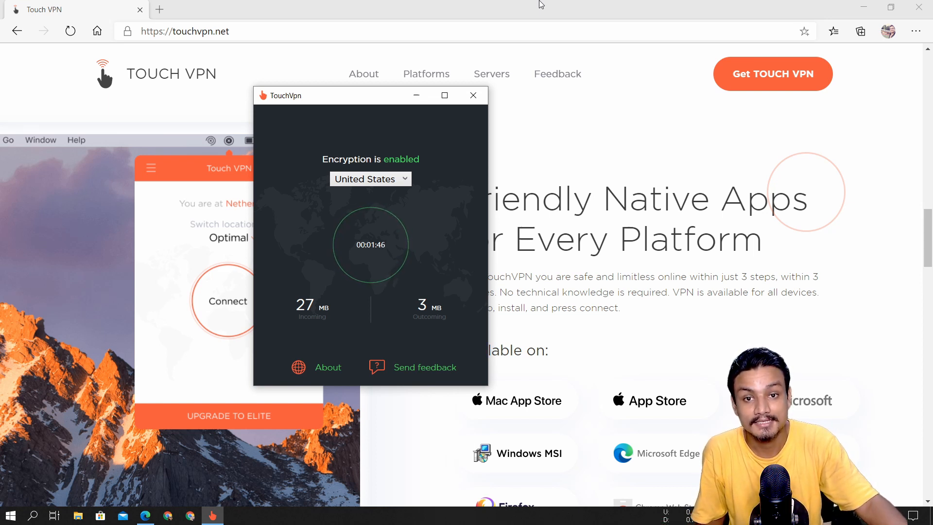
click(473, 96)
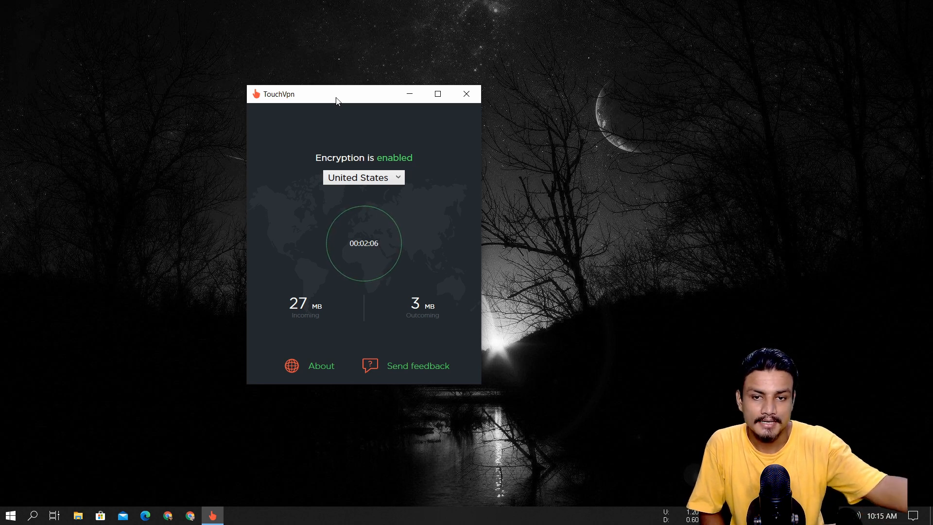
click(321, 365)
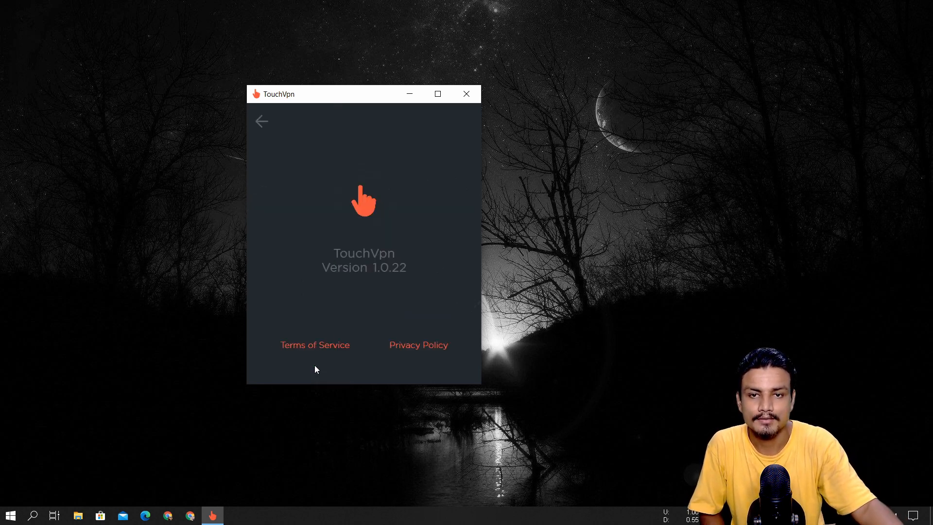
click(261, 121)
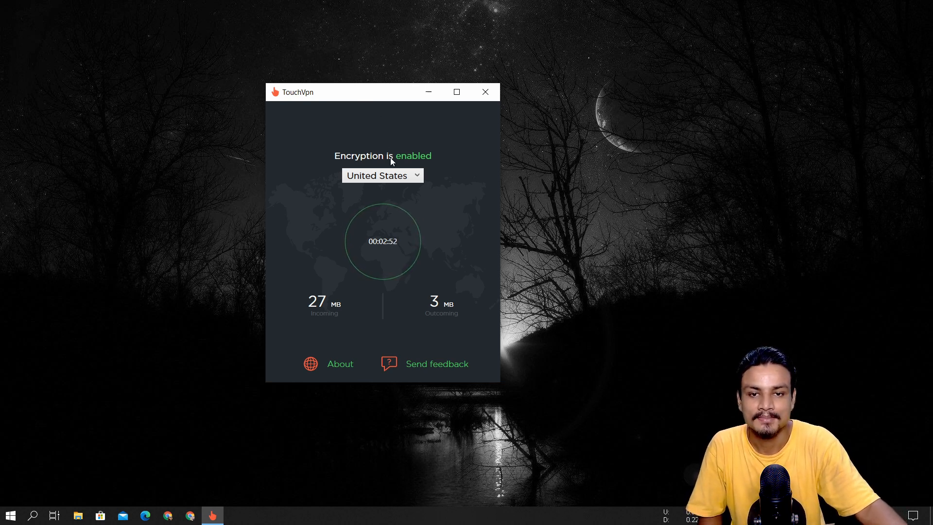
mouse_move(462, 240)
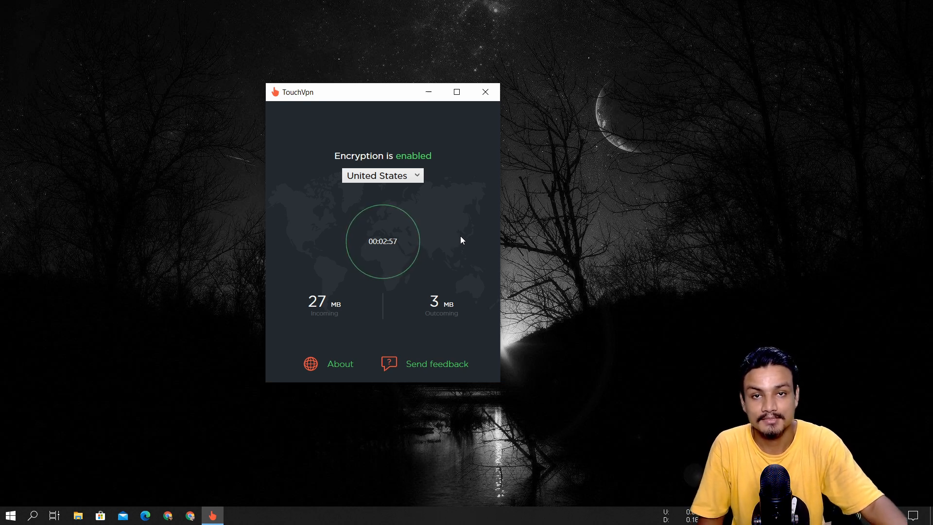
mouse_move(465, 235)
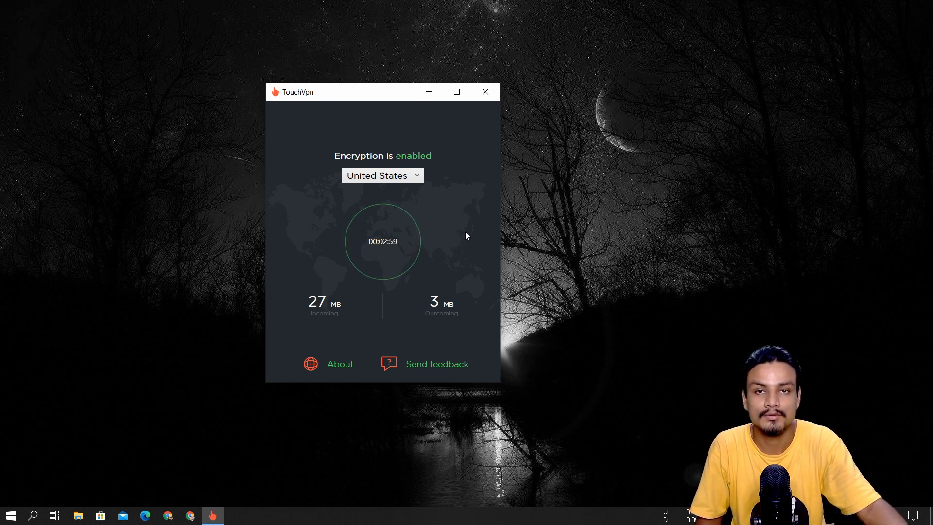
mouse_move(467, 233)
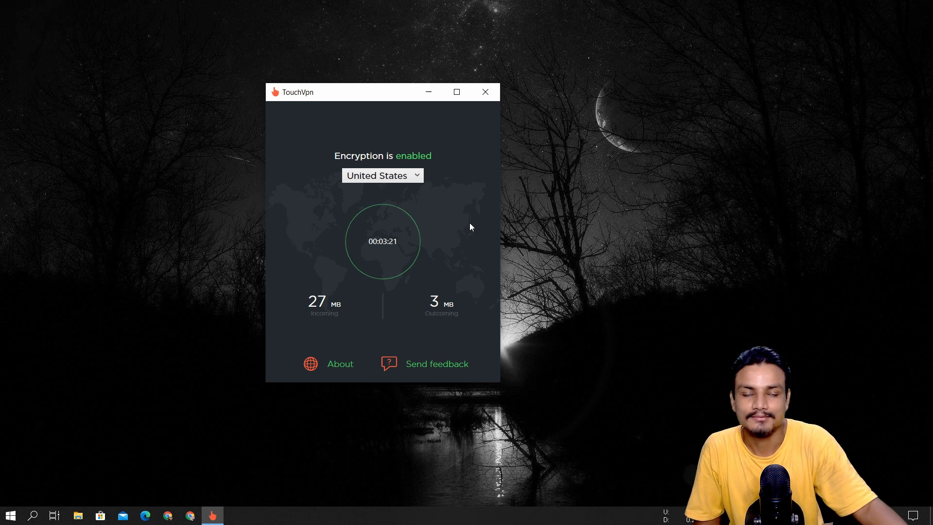
mouse_move(474, 228)
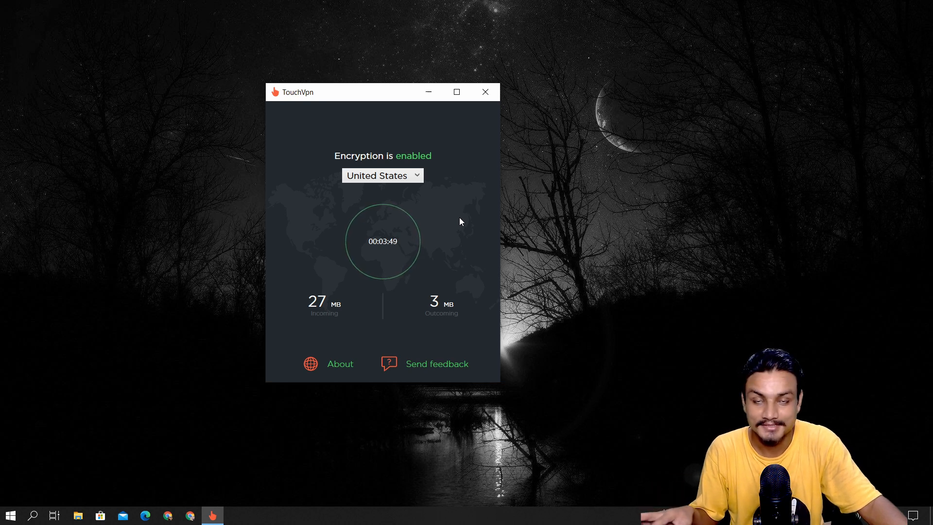
mouse_move(467, 214)
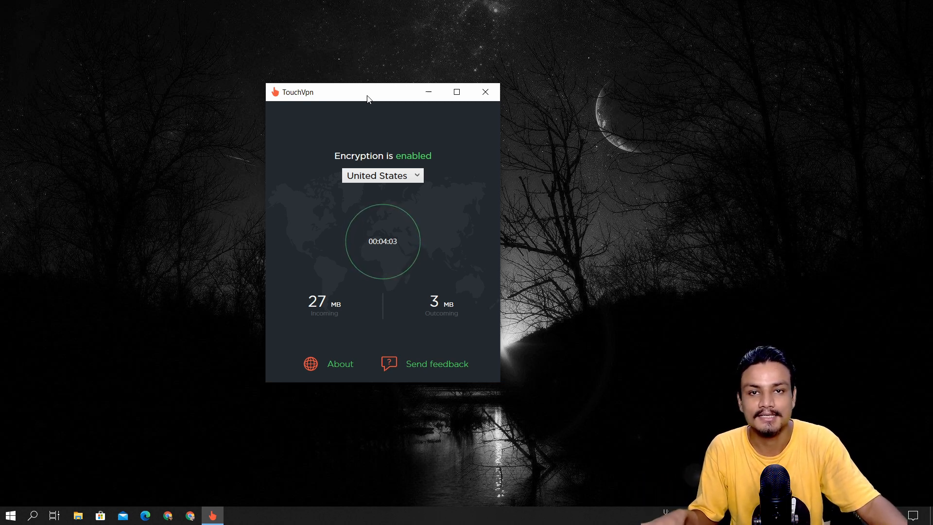
mouse_move(479, 222)
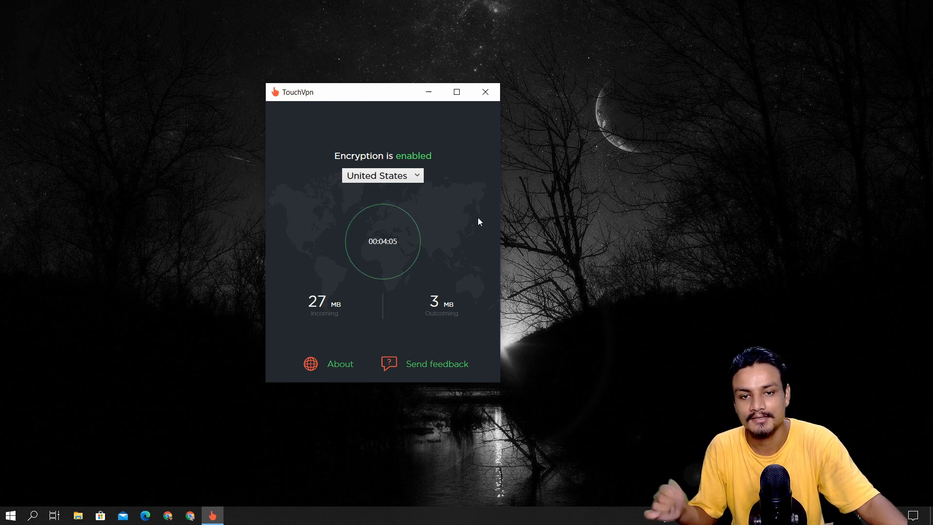